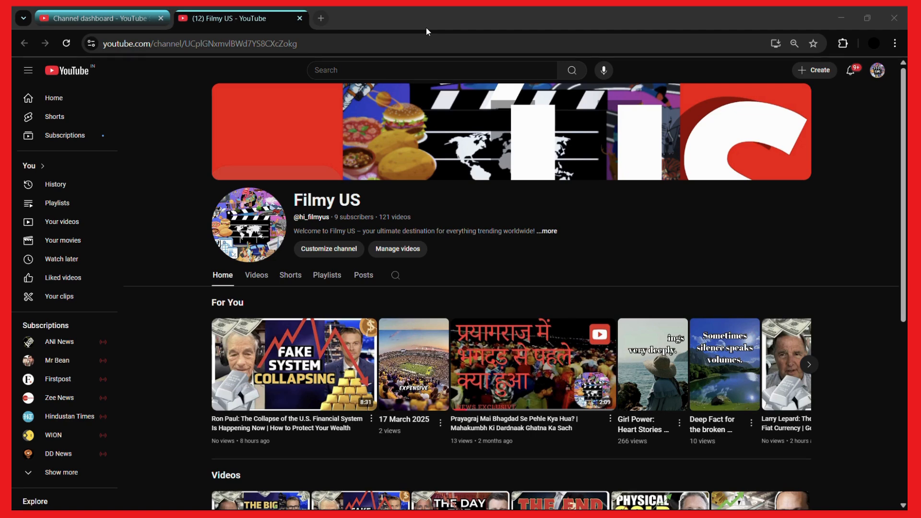
mouse_move(677, 11)
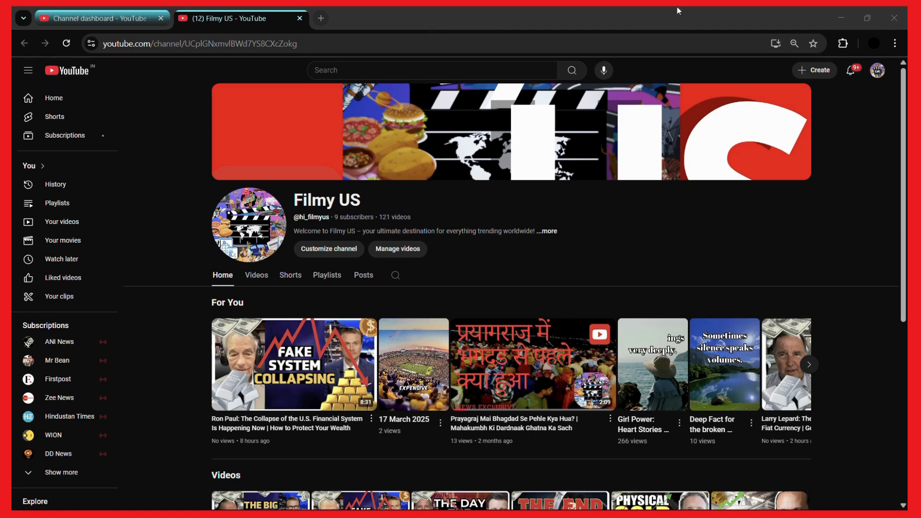
mouse_move(864, 69)
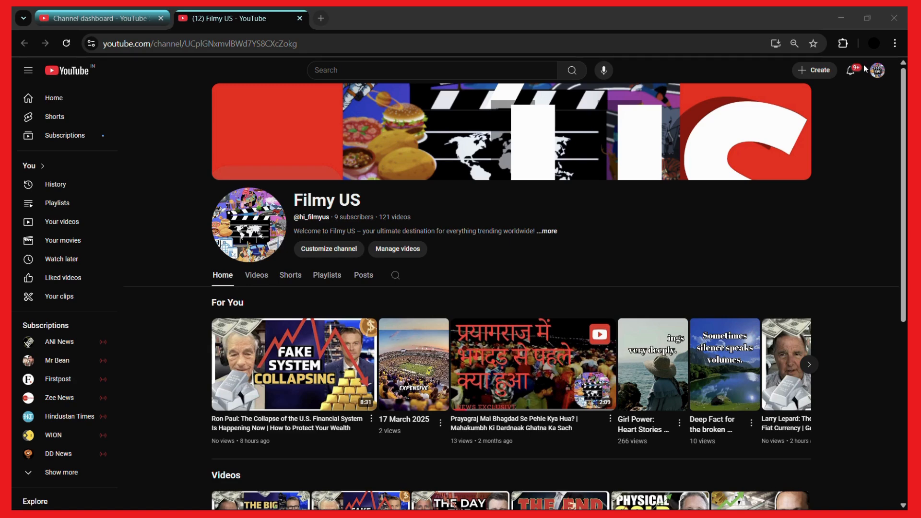
- From the Filmy US channel page, go to YouTube Studio via the account menu
left_click(879, 70)
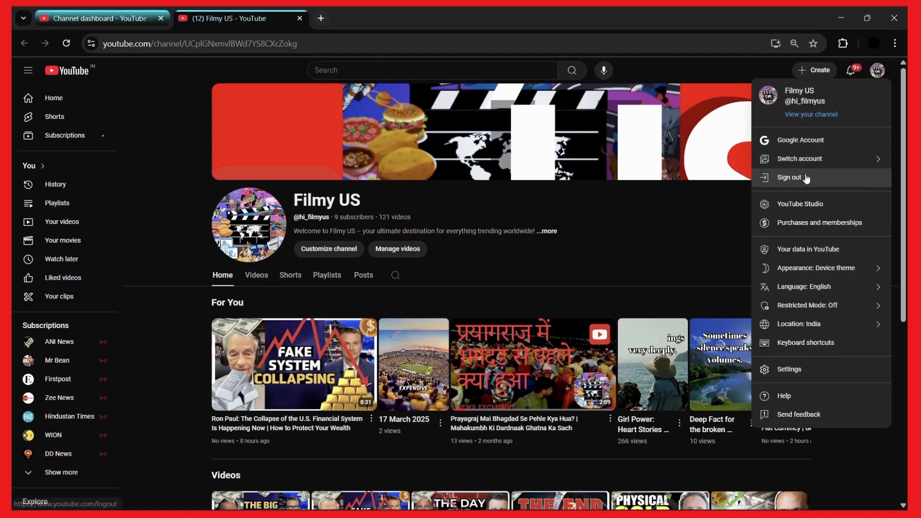
left_click(800, 203)
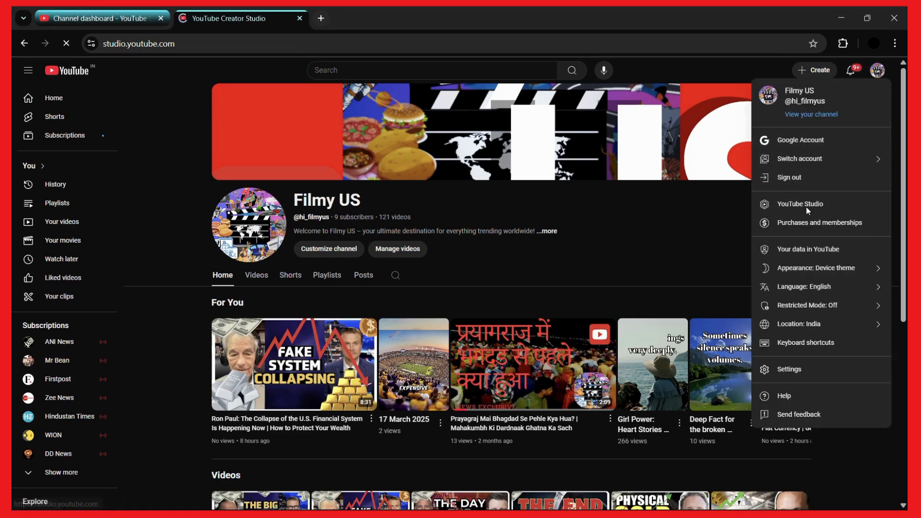
- Show the Channel content page listing Filmy US's uploaded videos
left_click(800, 203)
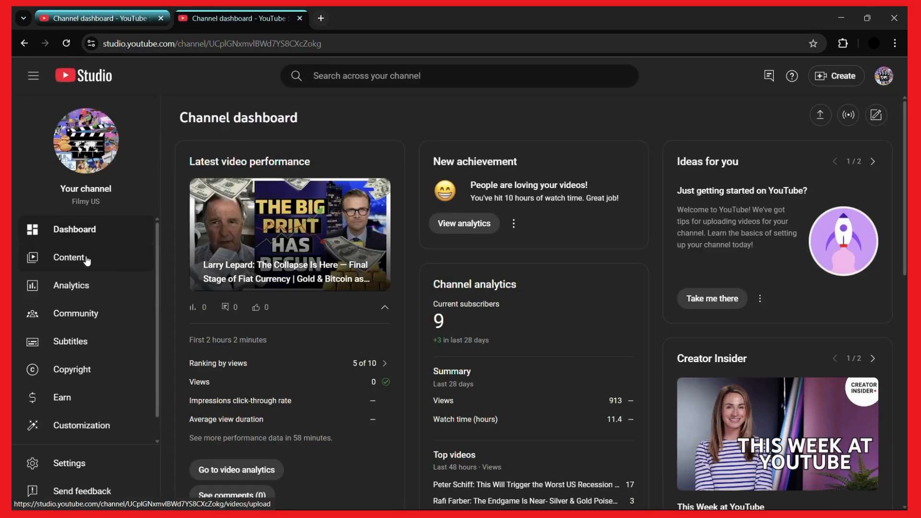
left_click(69, 257)
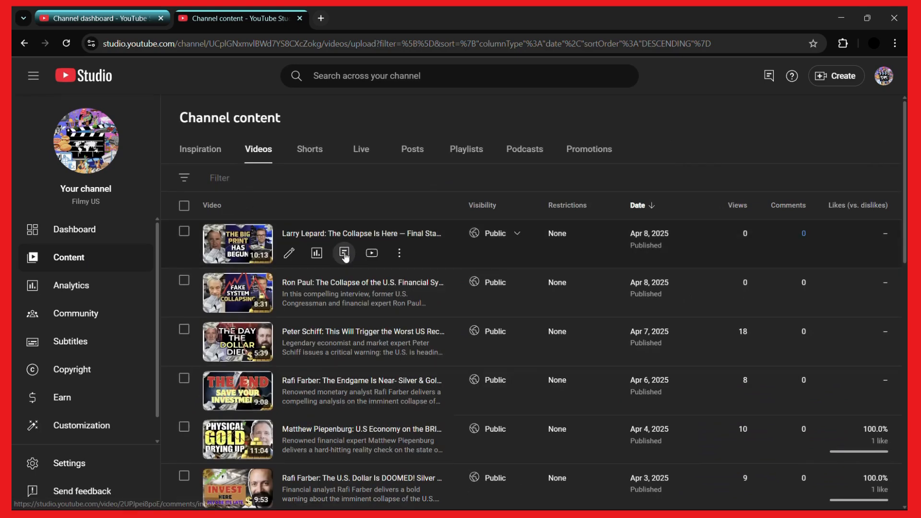
mouse_move(344, 253)
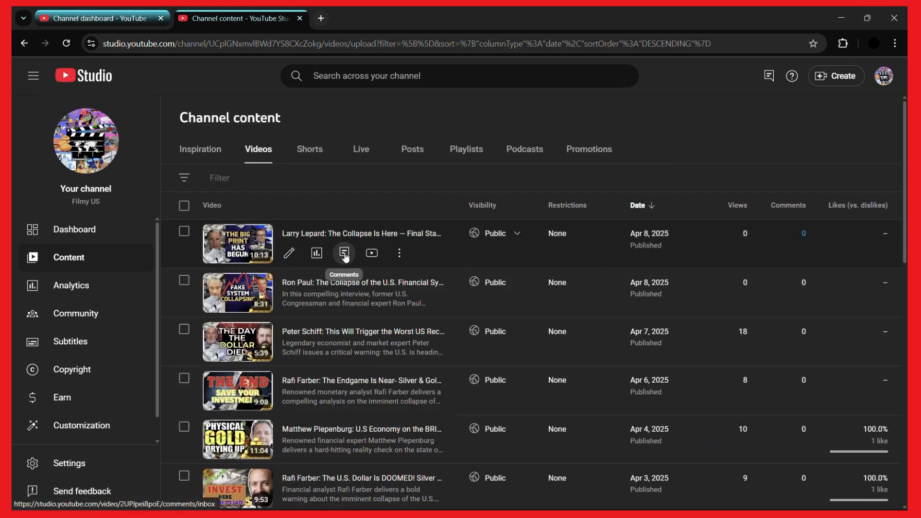
mouse_move(351, 225)
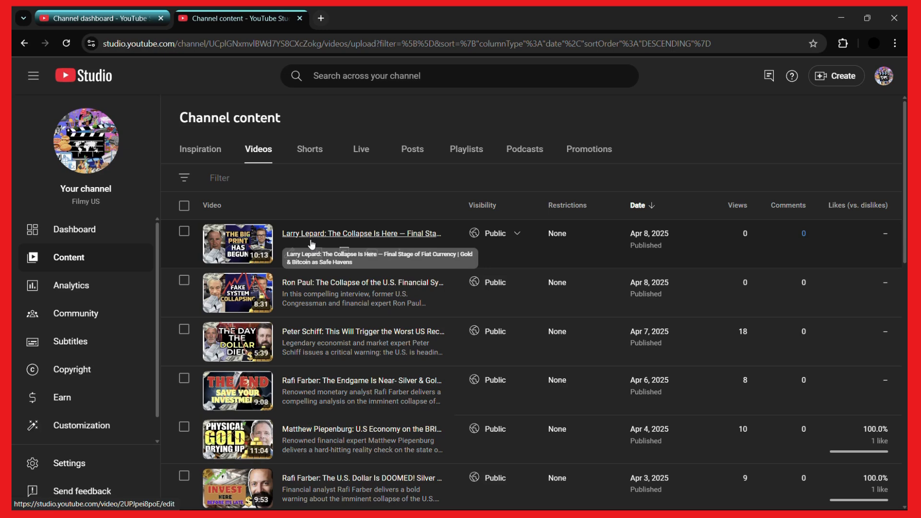
mouse_move(288, 245)
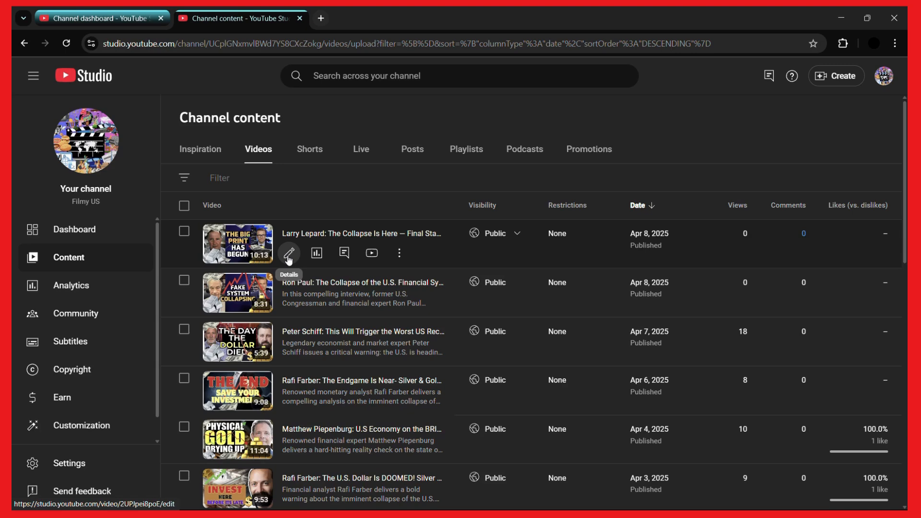
- Show the Video details page for the newest video, 'The Collapse Is Here'
left_click(289, 253)
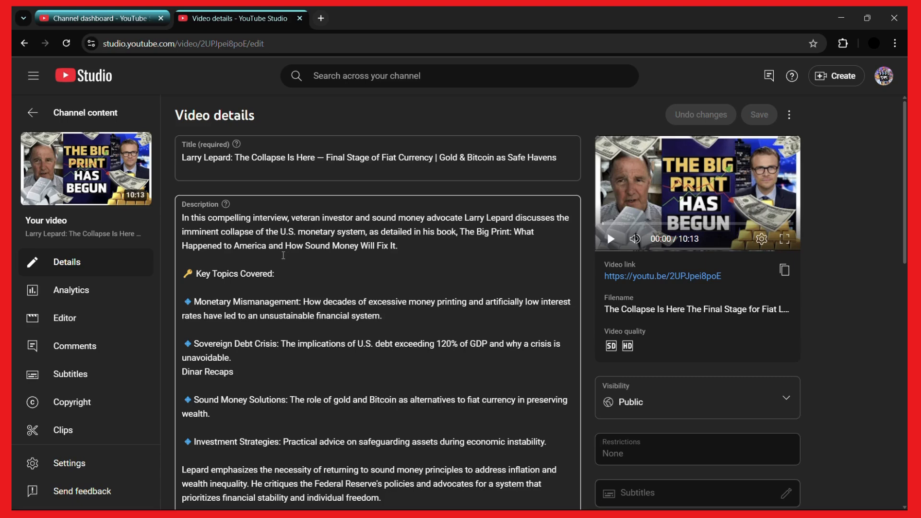
mouse_move(86, 366)
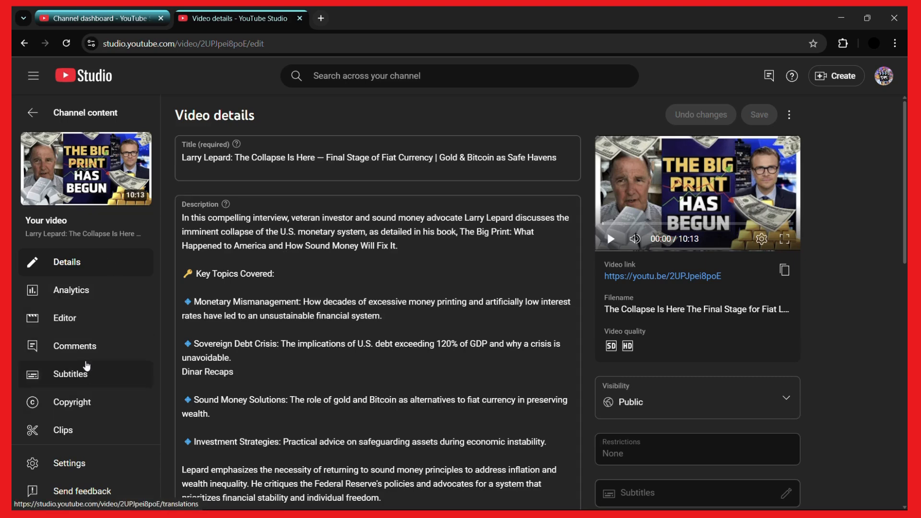
mouse_move(86, 290)
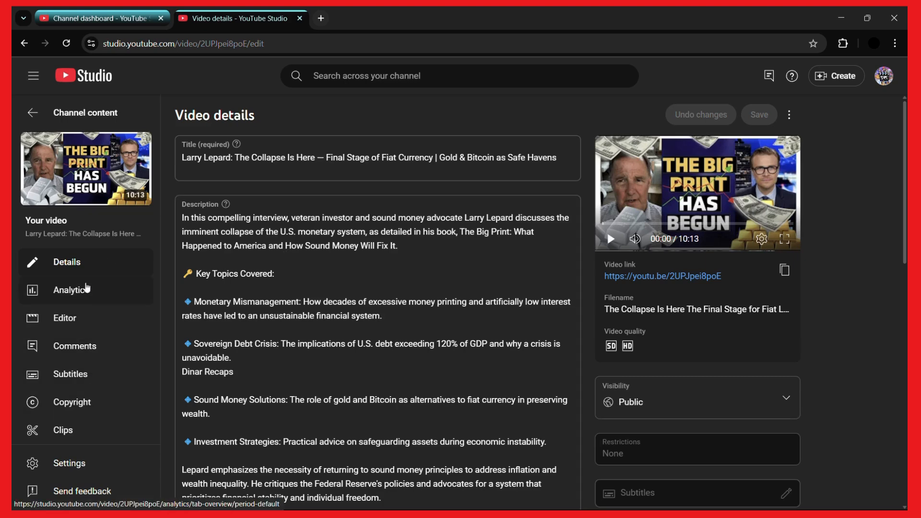
mouse_move(74, 382)
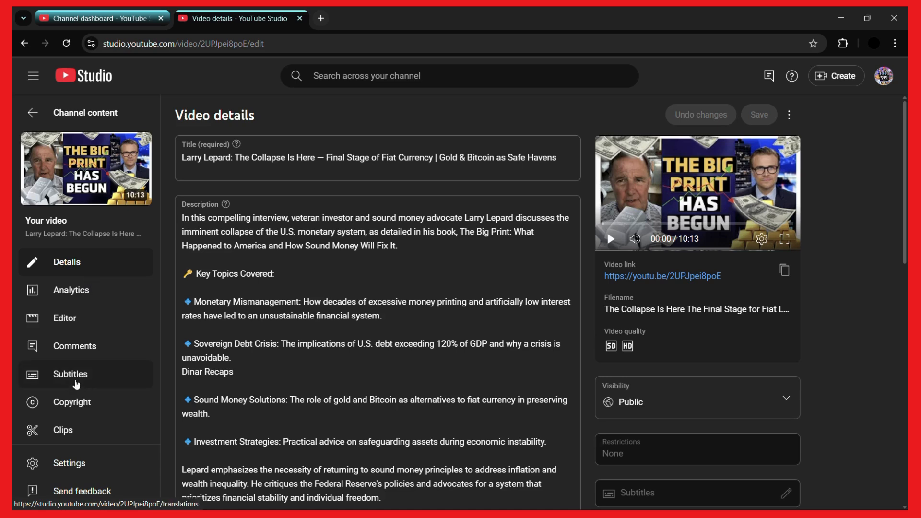
- Go to the video's Subtitles page and expand the Set language list down to English
left_click(70, 374)
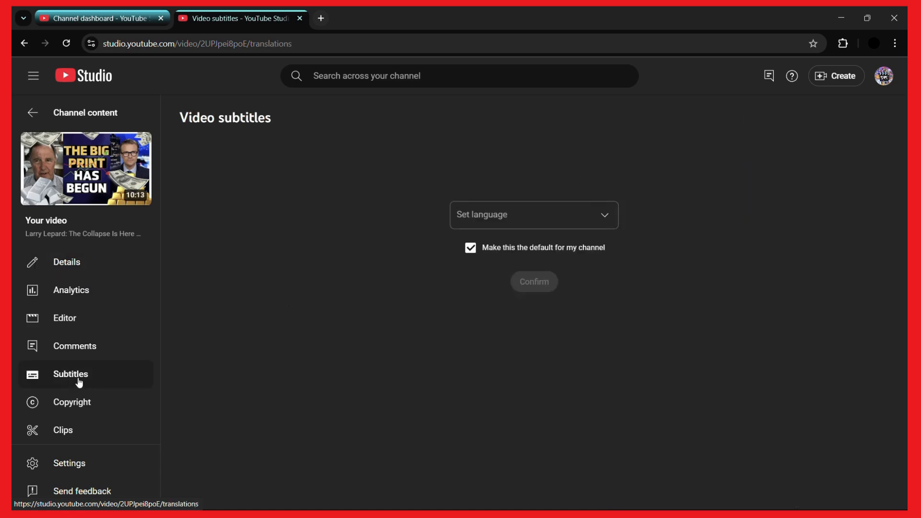
mouse_move(512, 252)
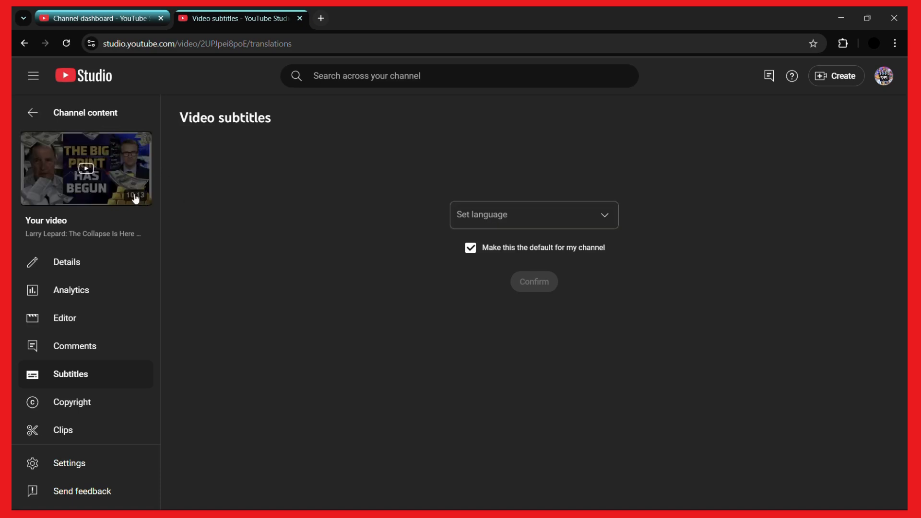
mouse_move(534, 215)
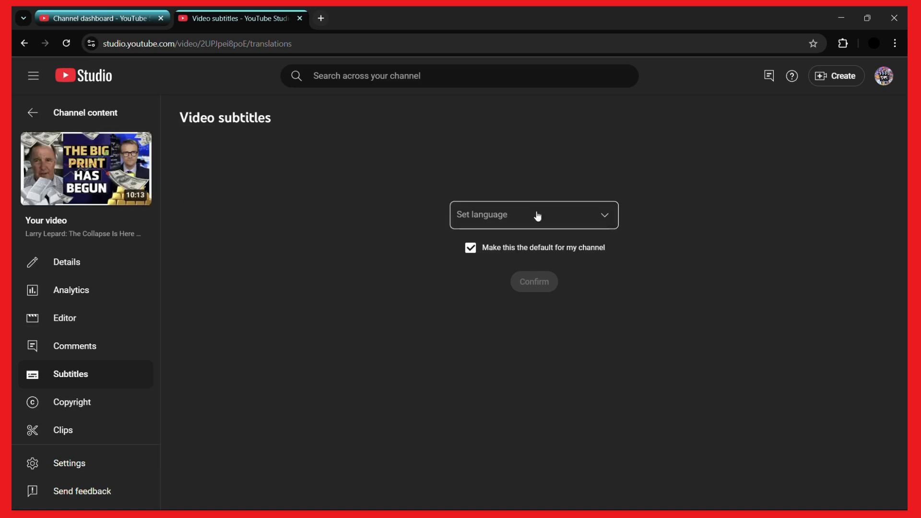
left_click(532, 214)
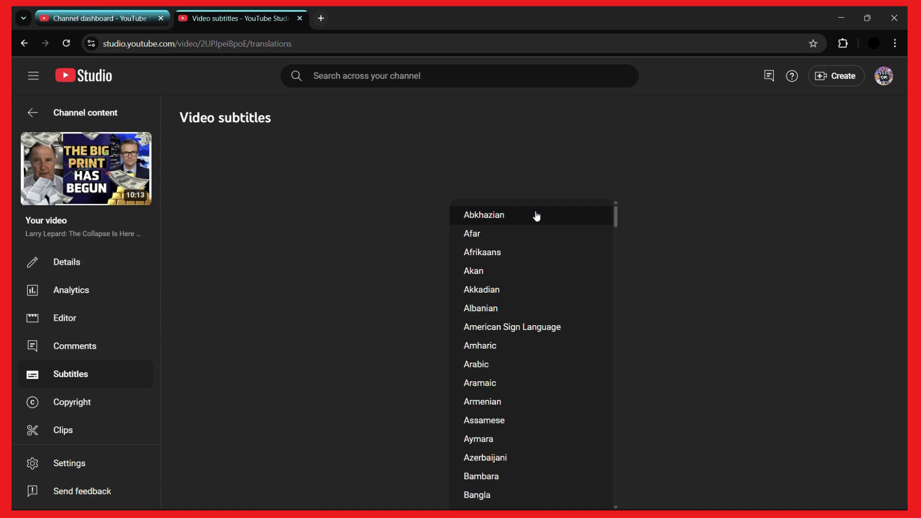
mouse_move(507, 295)
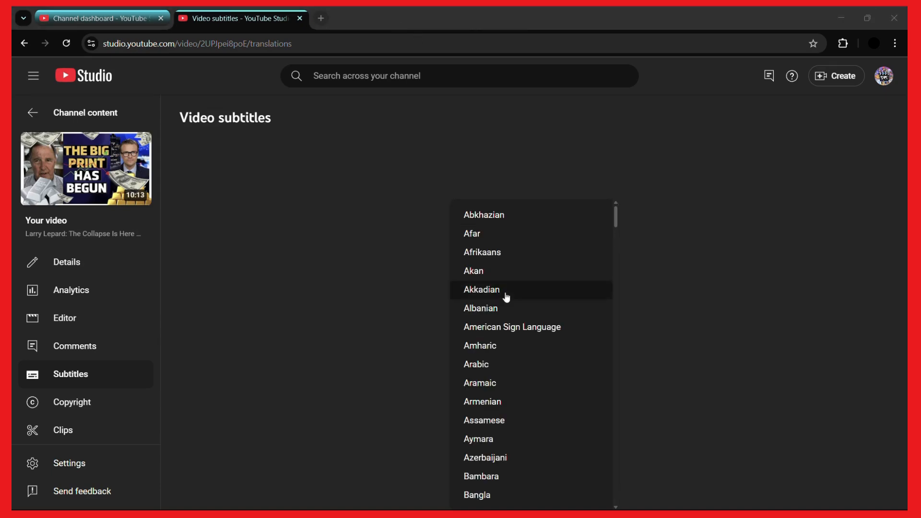
scroll("down", 3)
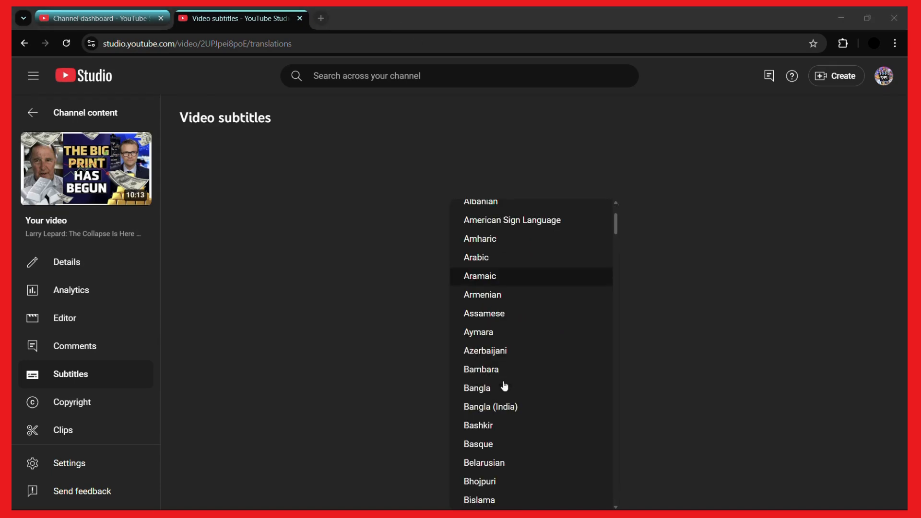
scroll("down", 3)
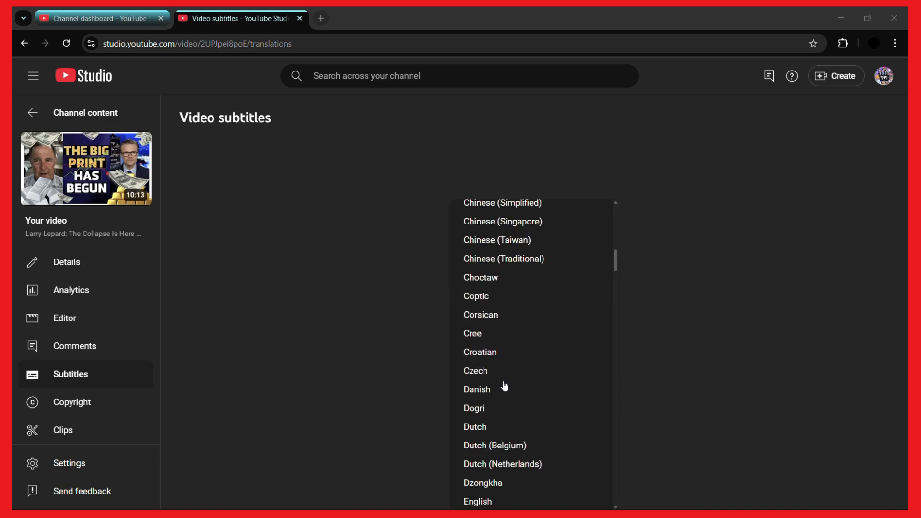
scroll("down", 3)
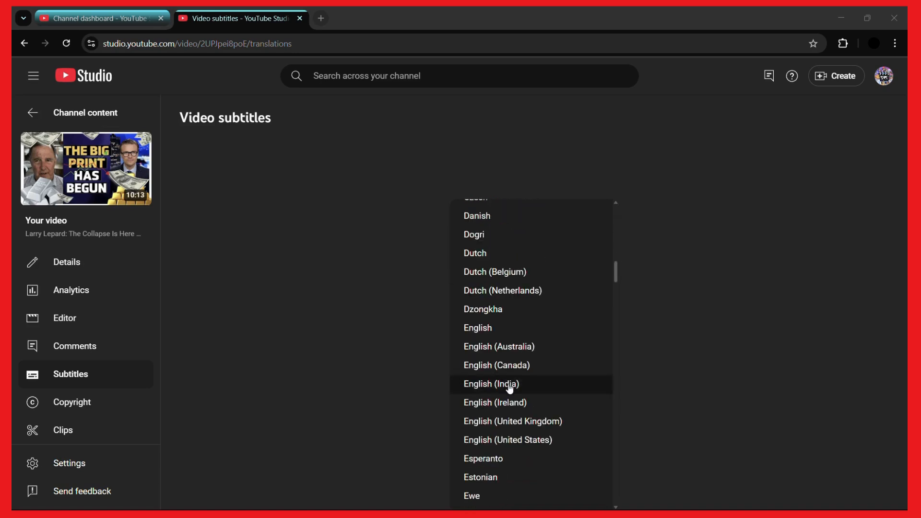
mouse_move(514, 441)
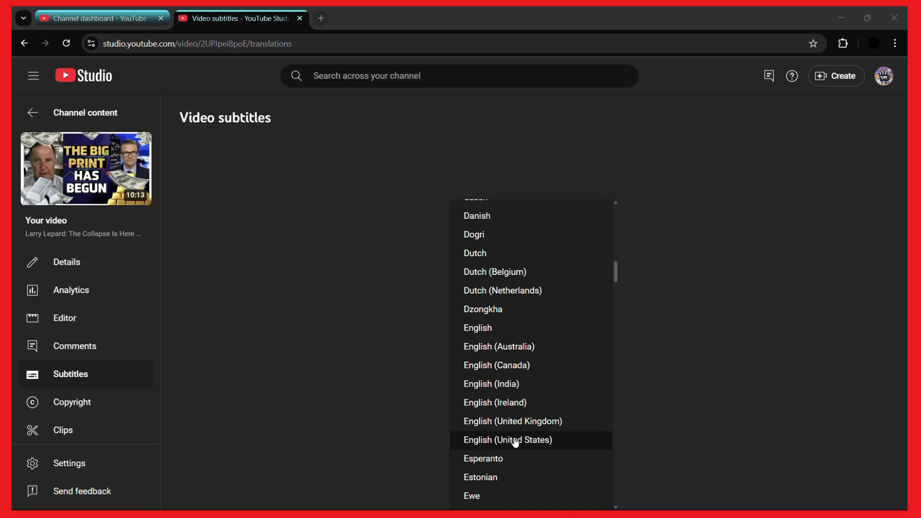
- Choose English (United States) as the video's language
left_click(508, 441)
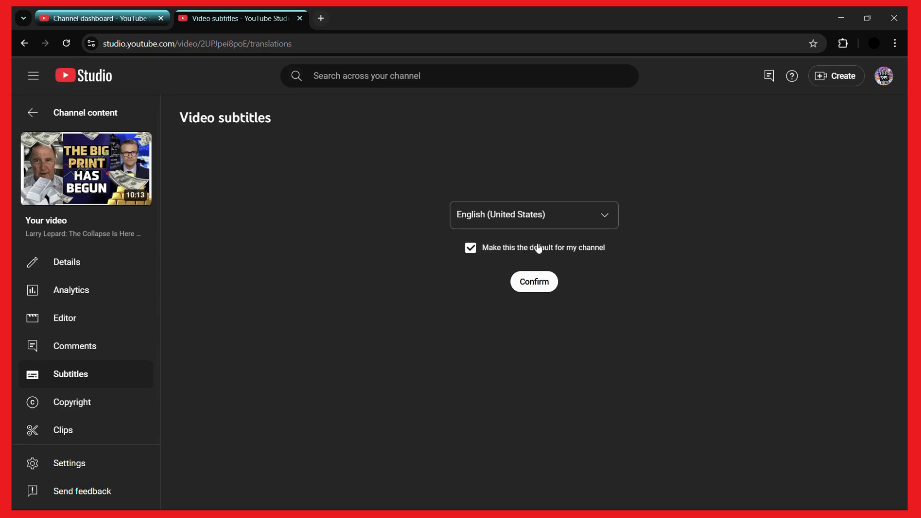
mouse_move(556, 246)
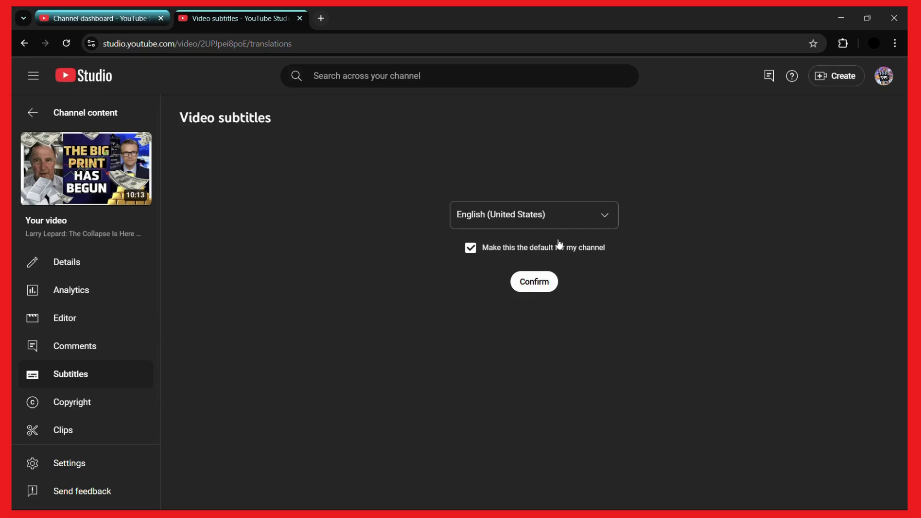
mouse_move(469, 251)
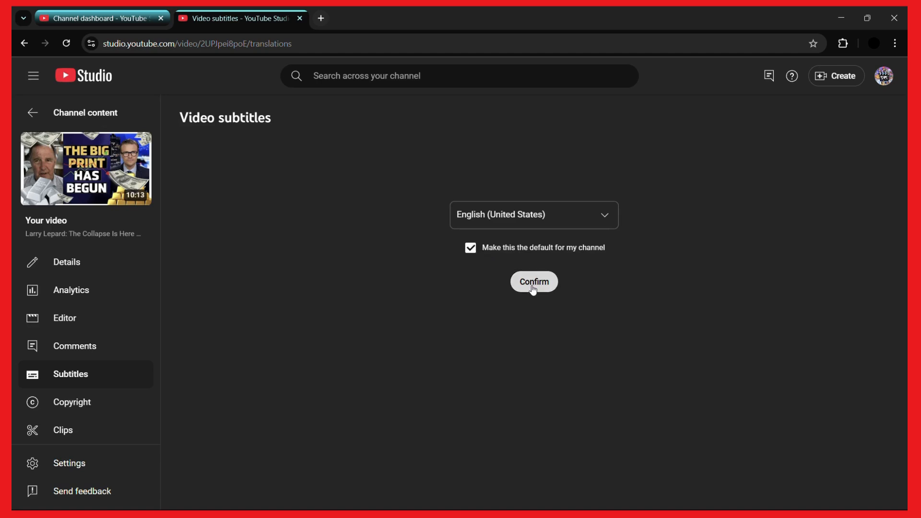
- Confirm English (United States) so it appears in the subtitles language table
left_click(533, 281)
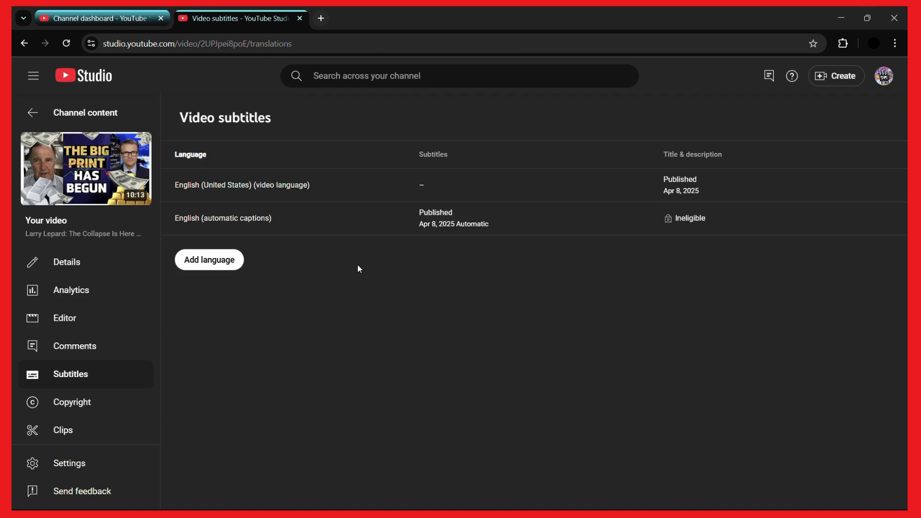
mouse_move(298, 199)
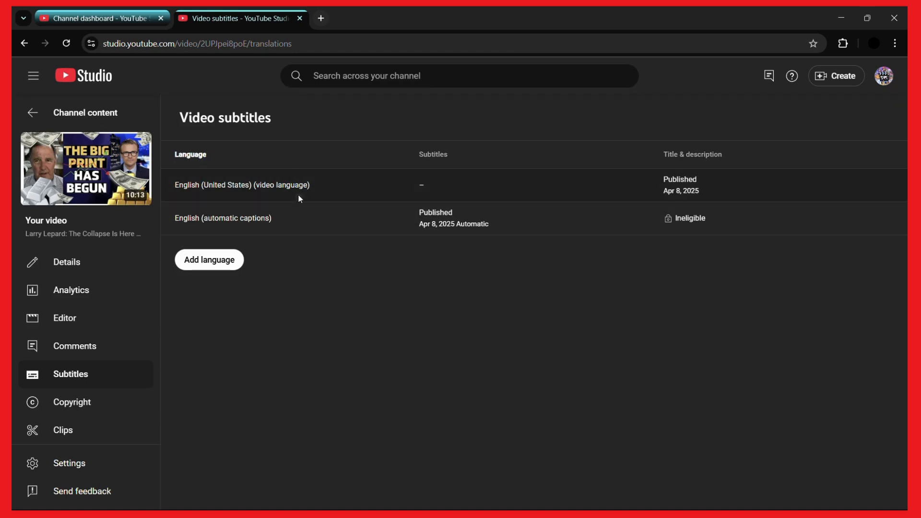
mouse_move(240, 217)
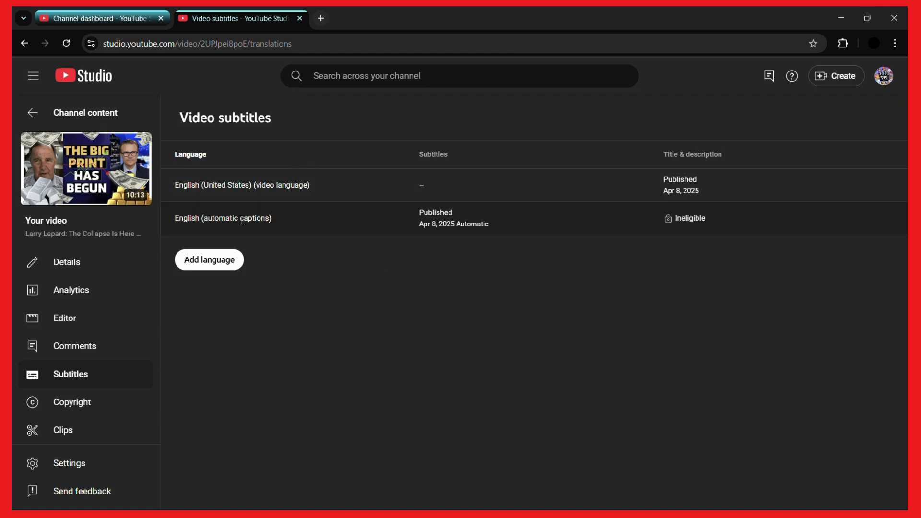